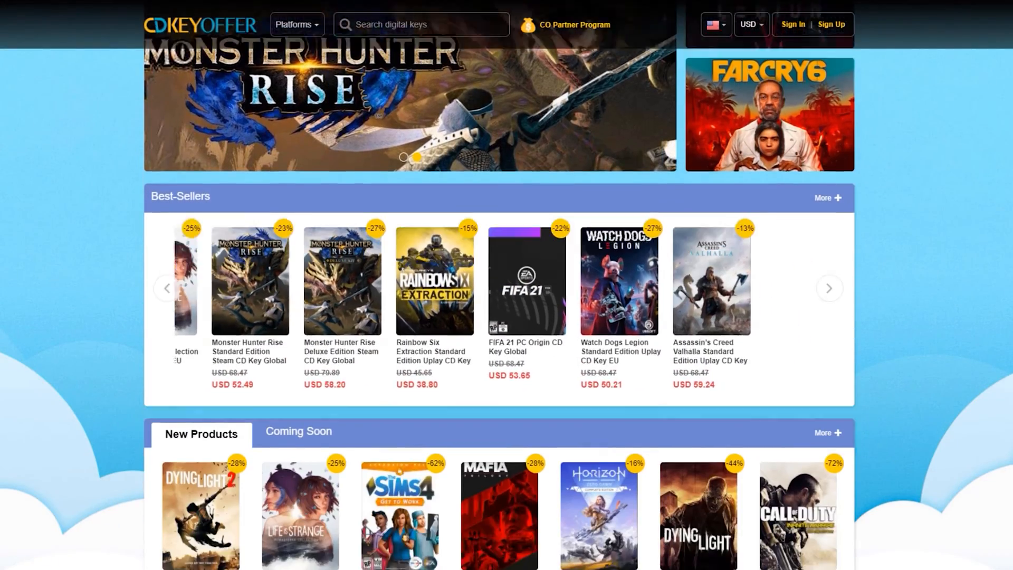
# Search CDKeyOffer for 'windows 10' and open the MS Windows 10 Pro OEM CD KEY GLOBAL product.
pyautogui.write('windows 10')
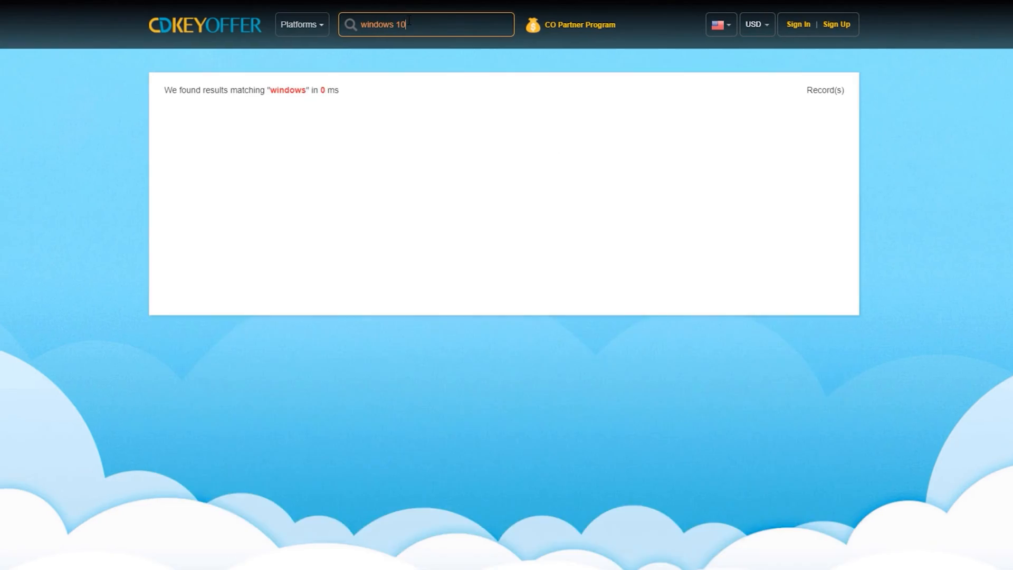
pyautogui.press('Enter')
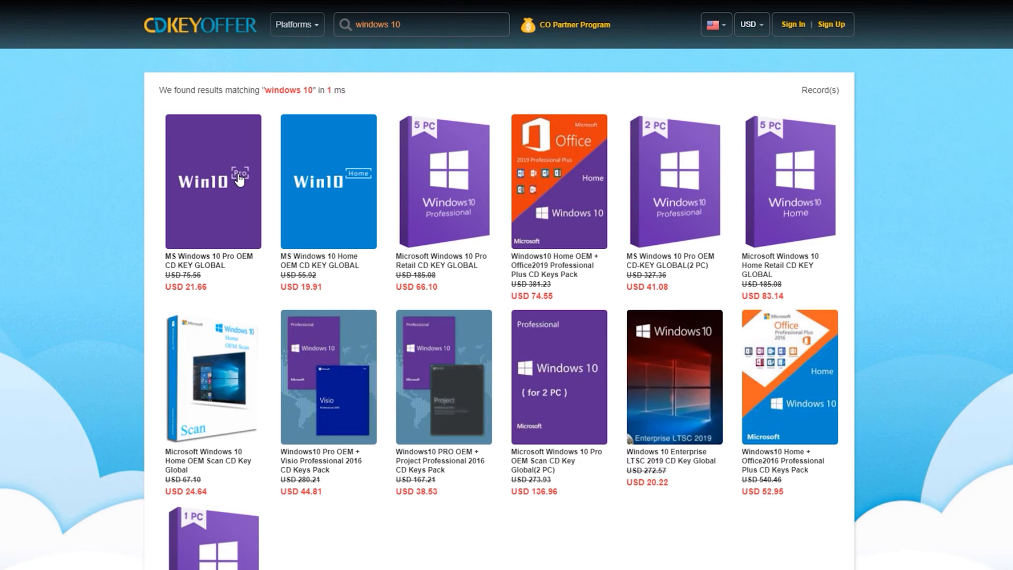
pyautogui.click(213, 181)
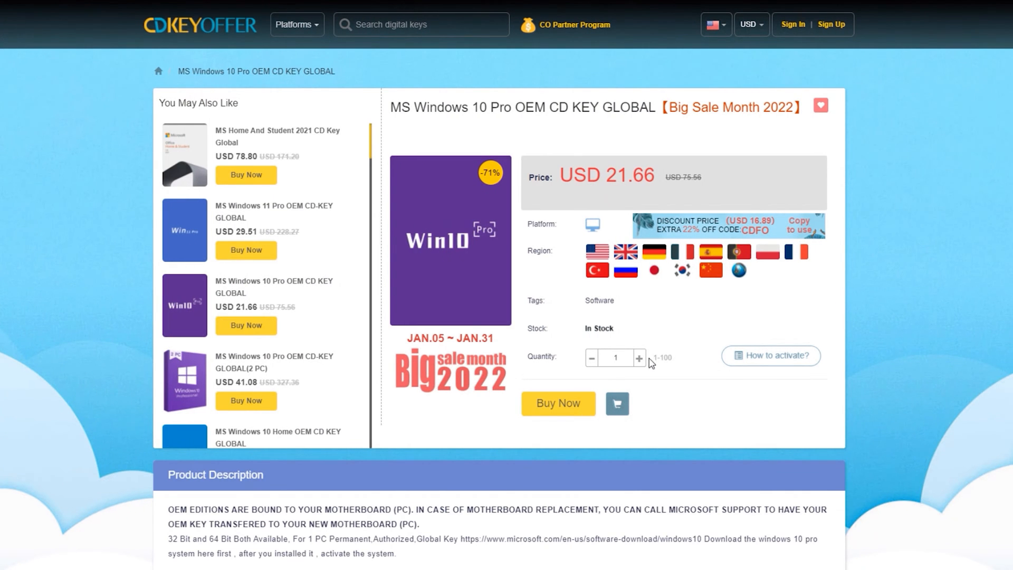
# Buy the key and apply promo code dood20, bringing the total to USD 15.55.
pyautogui.click(557, 403)
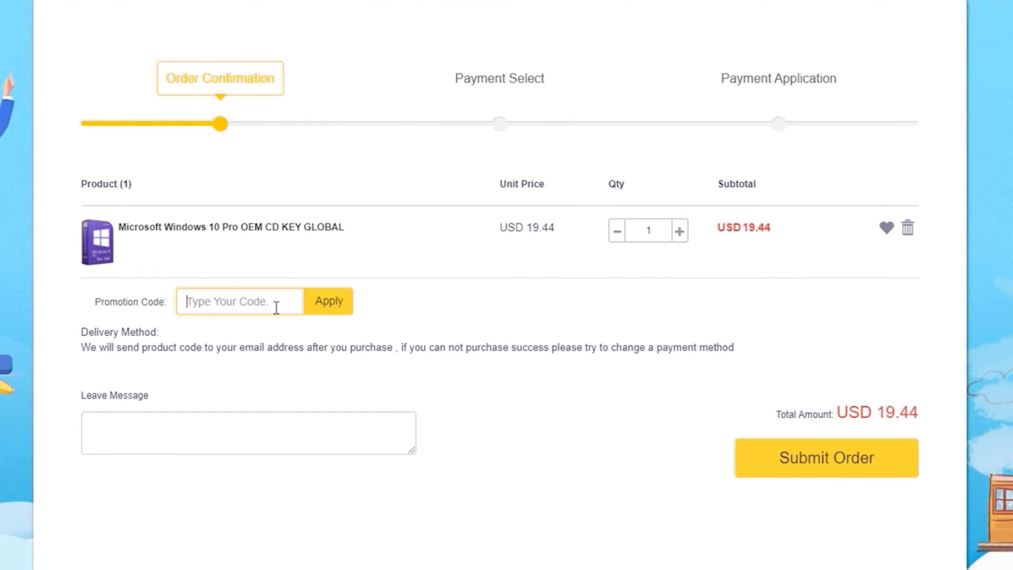
pyautogui.write('dood20')
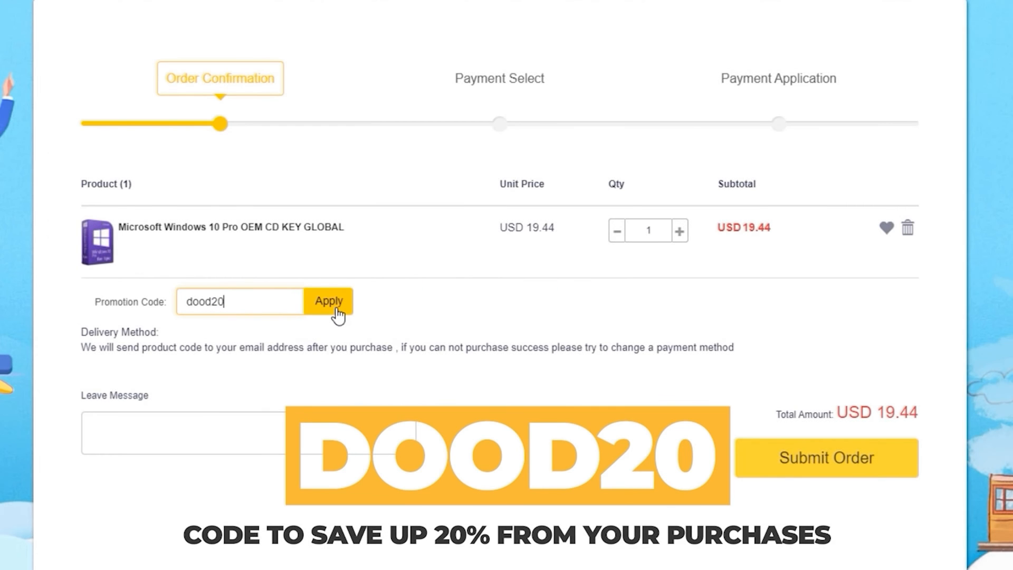
pyautogui.click(328, 301)
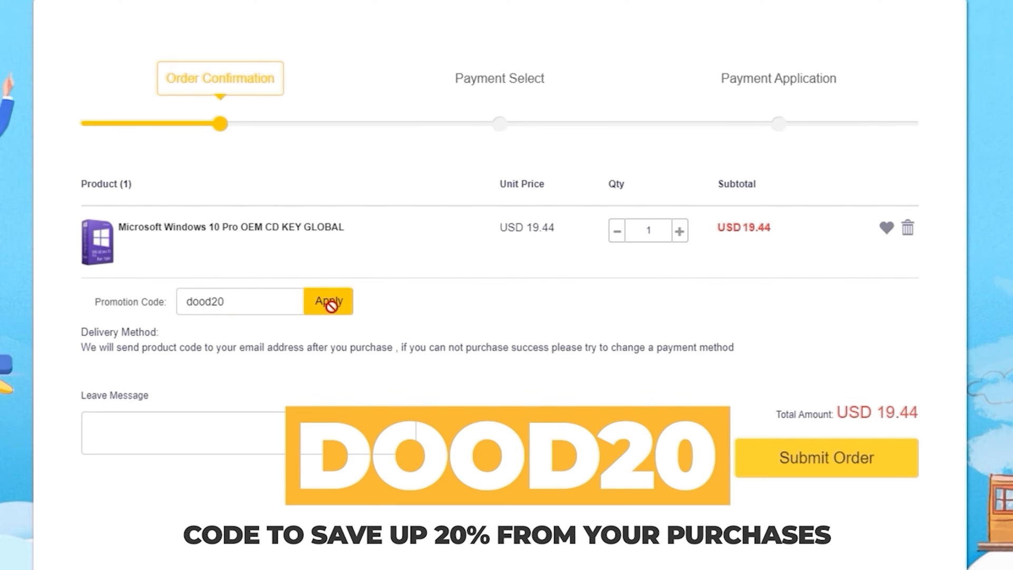
pyautogui.click(327, 301)
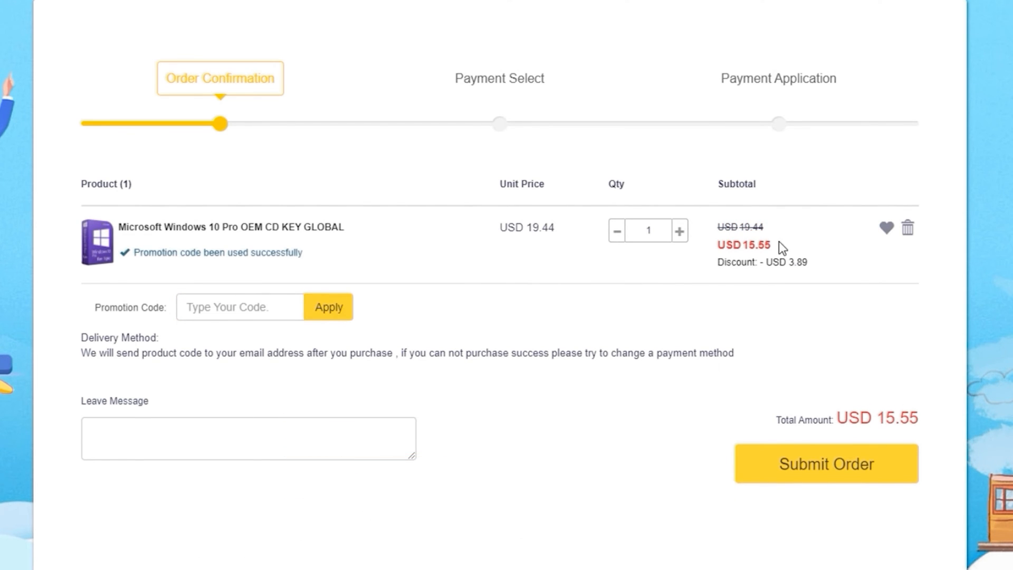
# Submit the order, pay via PayPal, get the key, and close the Windows activation confirmation.
pyautogui.click(826, 464)
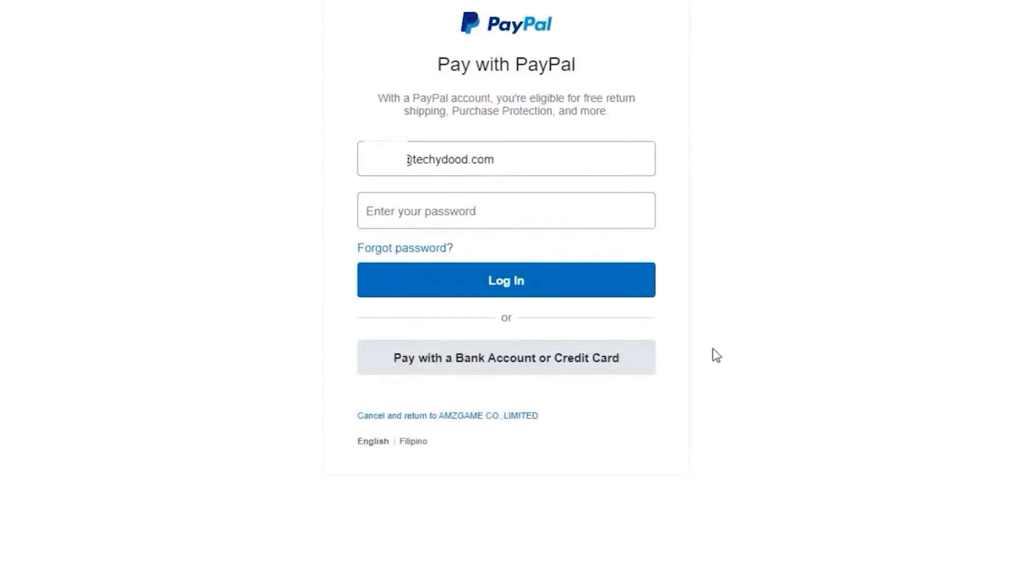
pyautogui.click(506, 279)
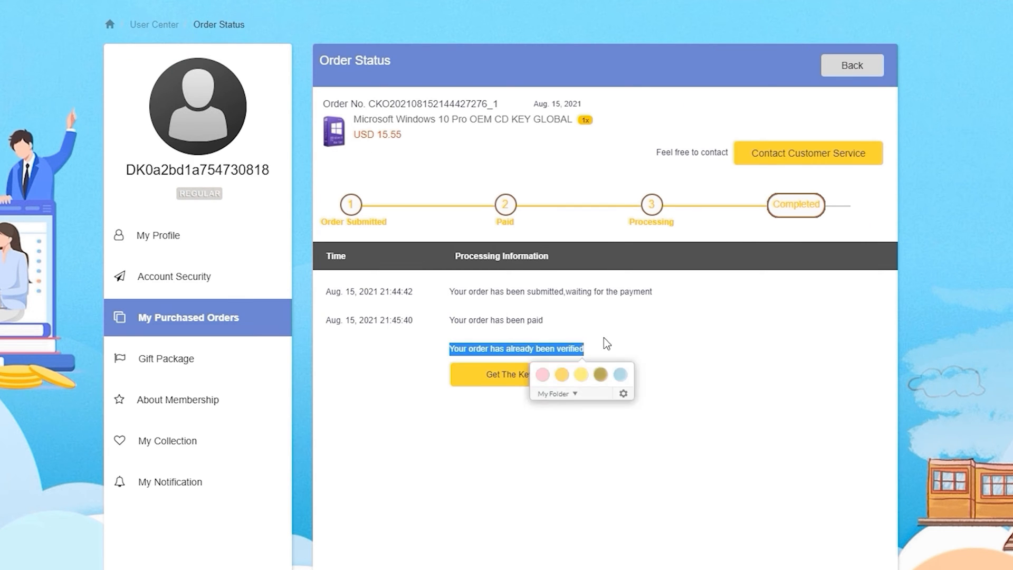
pyautogui.click(498, 375)
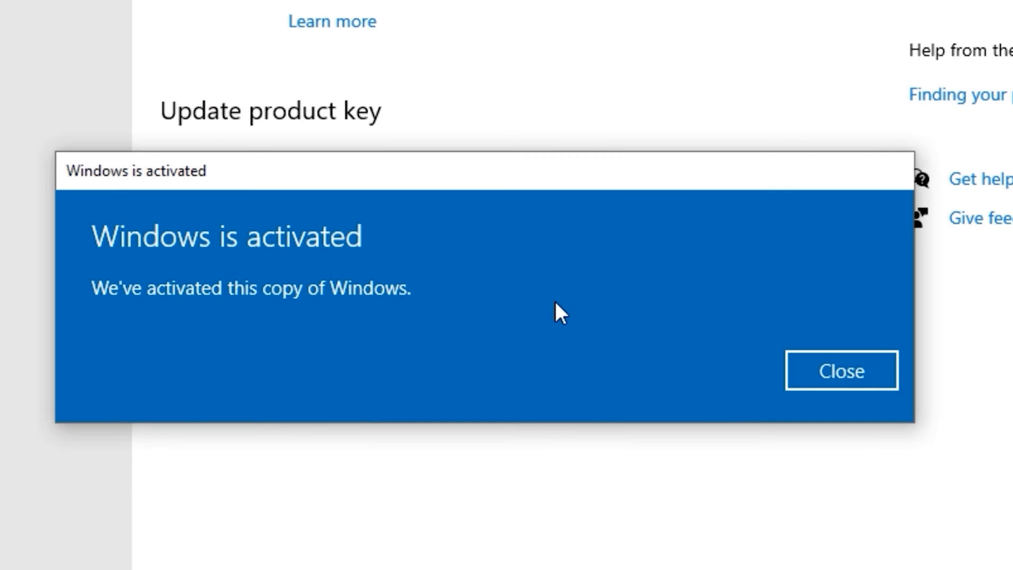
pyautogui.click(841, 370)
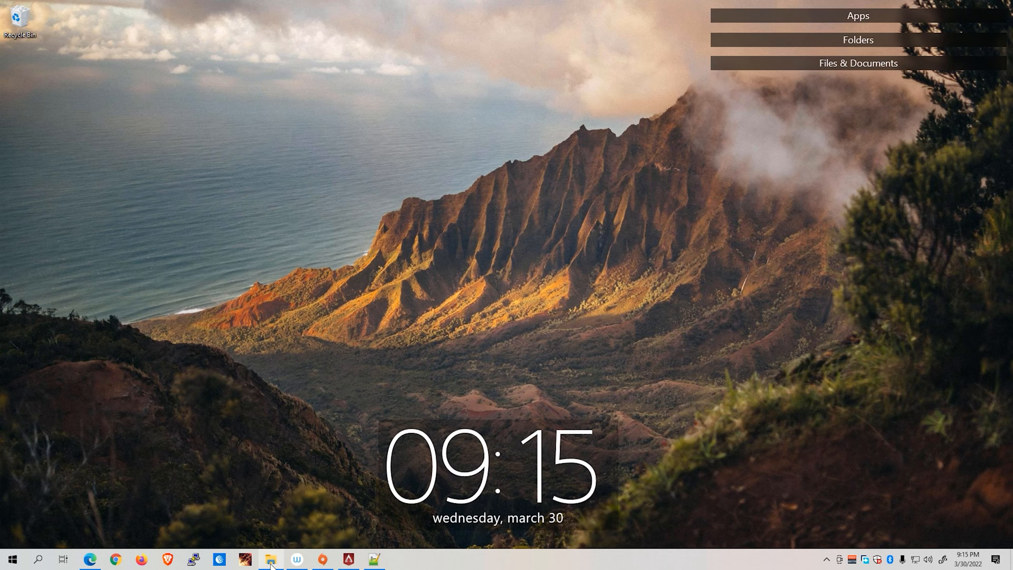
# Open Chrome's Extensions page via More tools and scroll the installed extensions list.
pyautogui.click(270, 560)
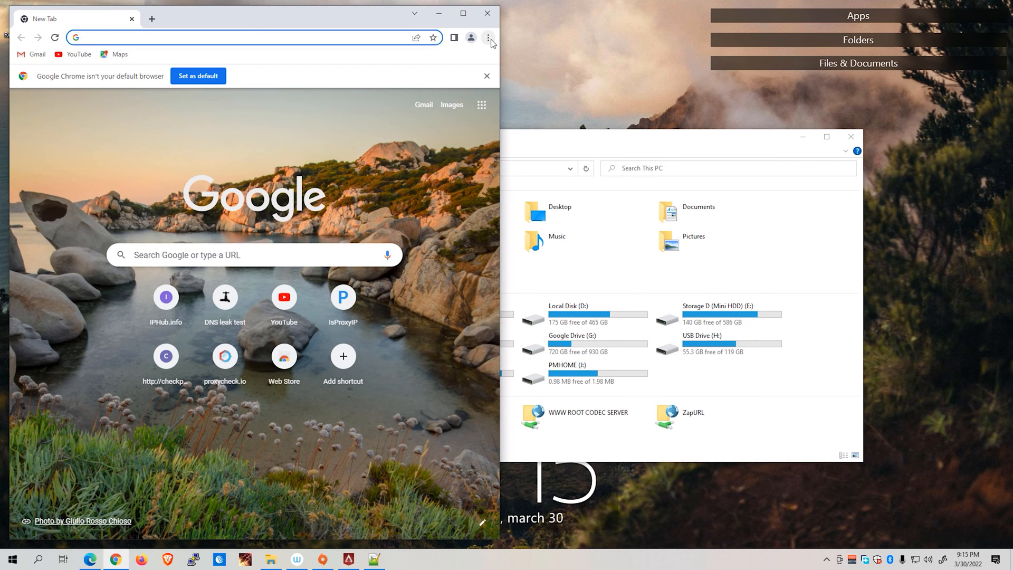
pyautogui.click(487, 37)
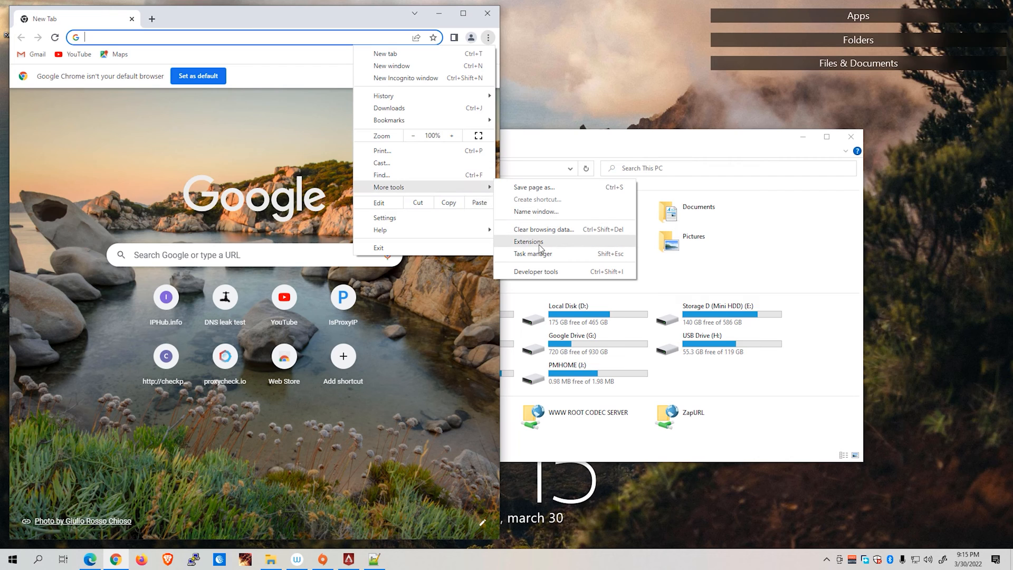
pyautogui.click(528, 241)
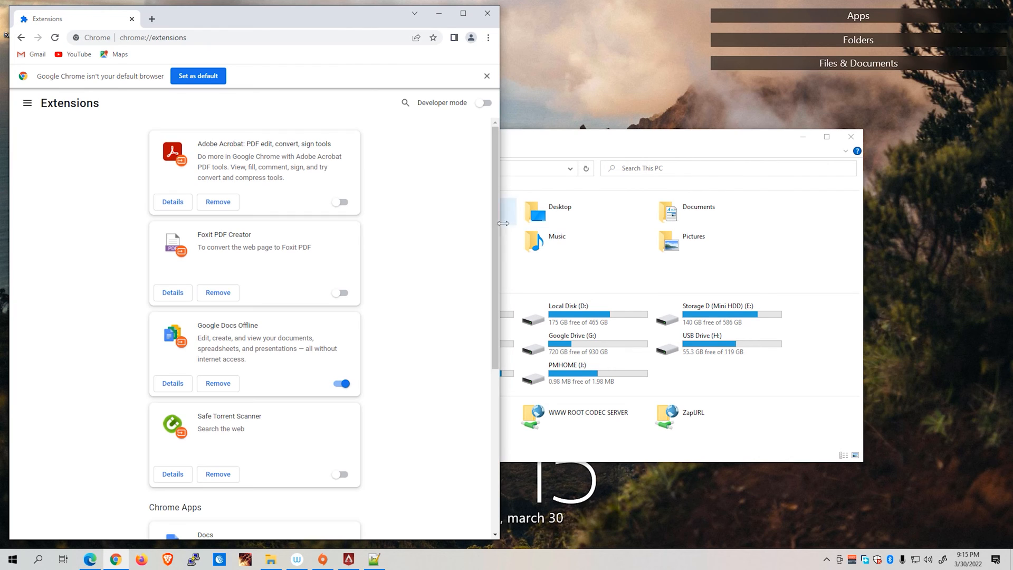
pyautogui.scroll(-3)
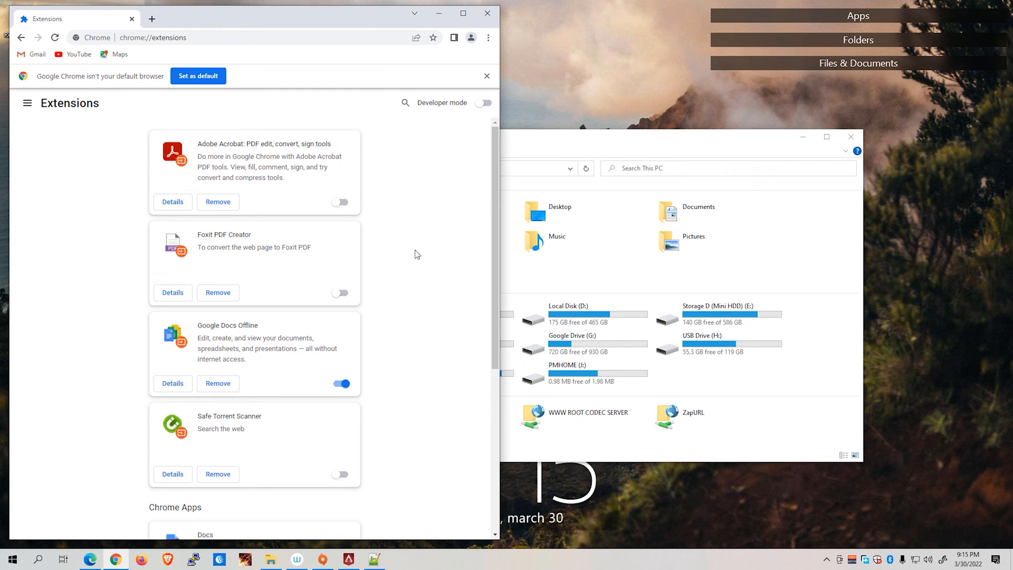
pyautogui.moveTo(420, 244)
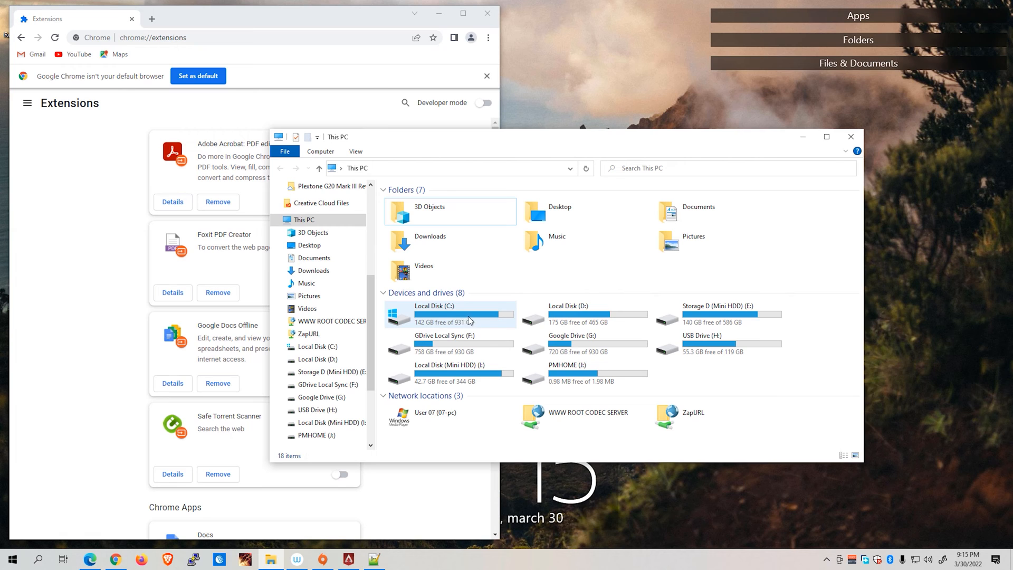
pyautogui.moveTo(438, 316)
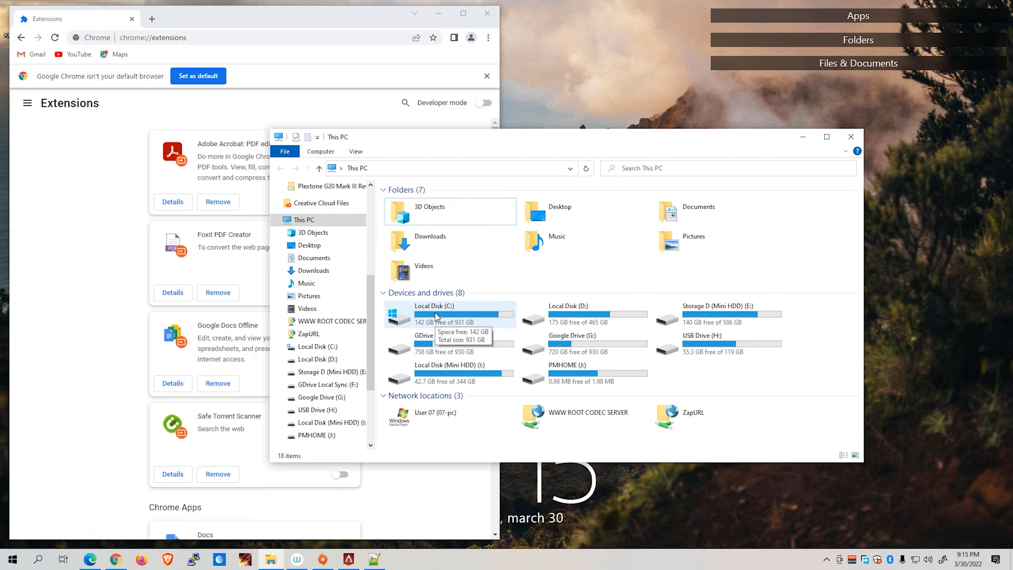
# Browse to C:\Program Files (x86)\Internet Download Manager and select IDMGCExt.crx.
pyautogui.doubleClick(429, 313)
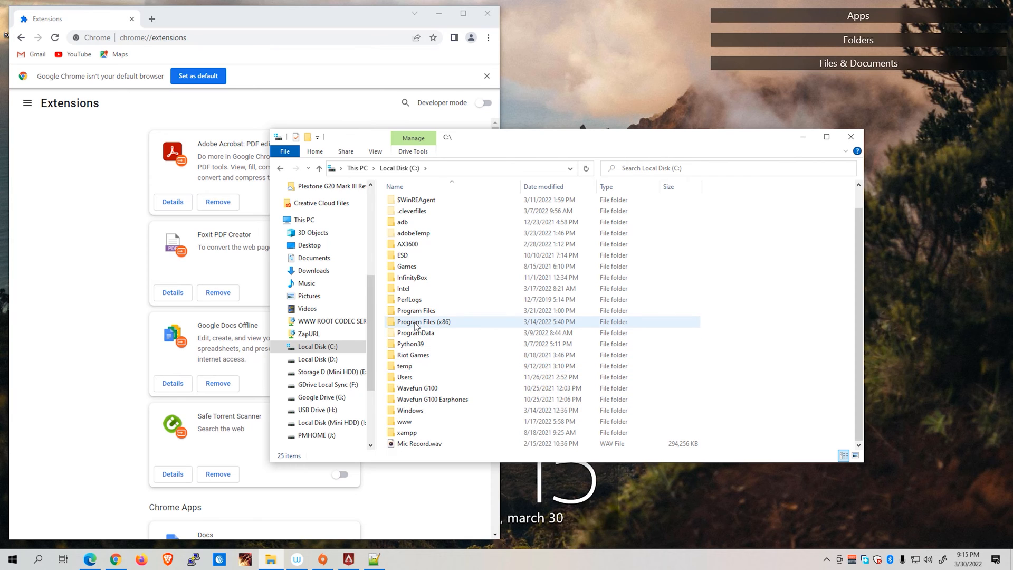
pyautogui.doubleClick(423, 321)
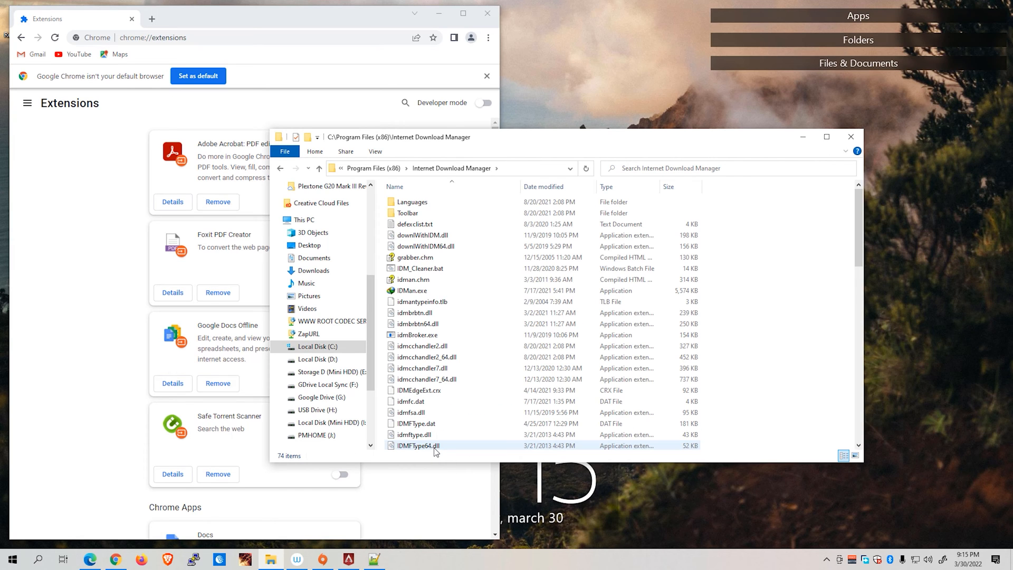
pyautogui.scroll(-3)
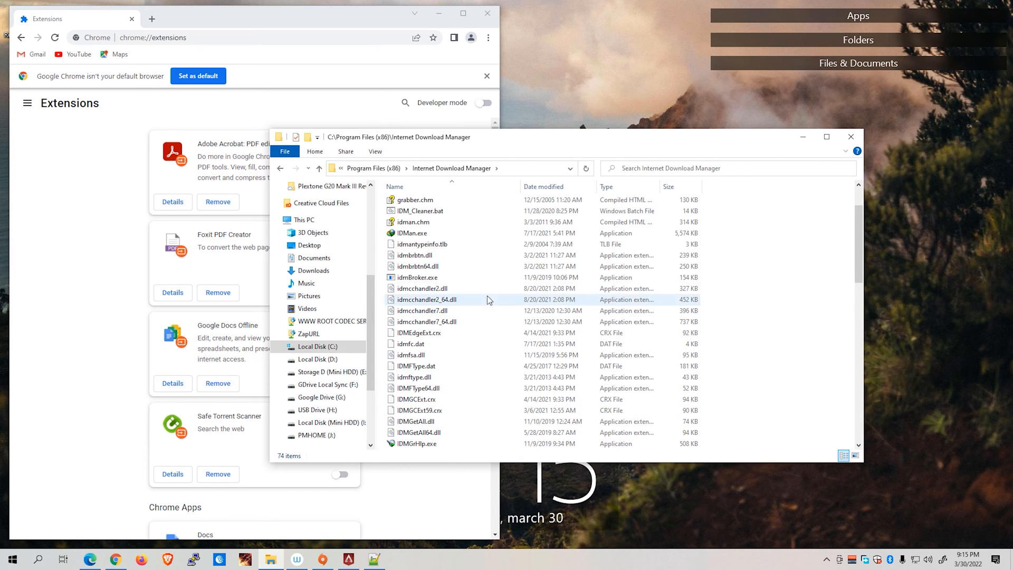
pyautogui.click(417, 366)
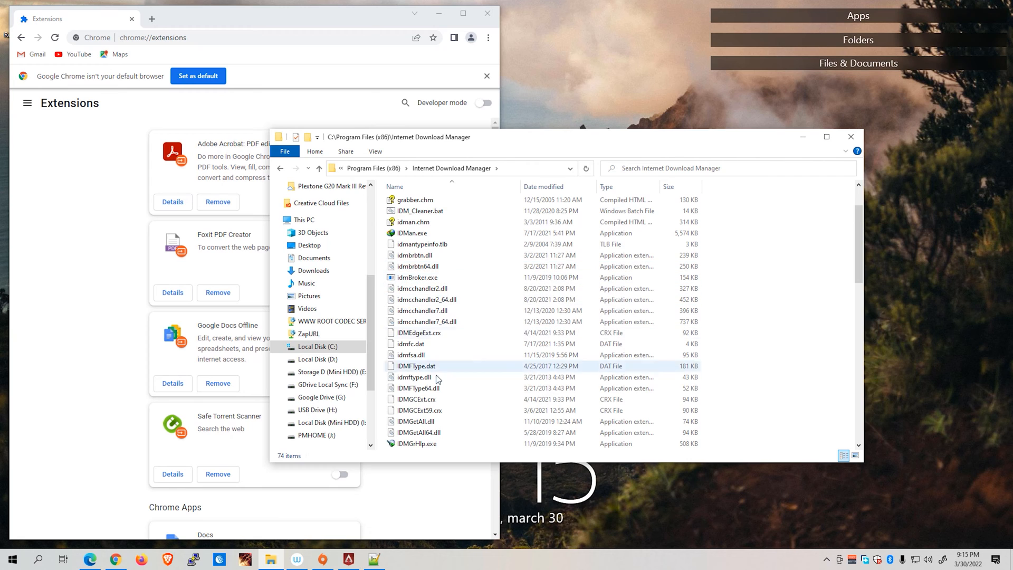
pyautogui.click(418, 399)
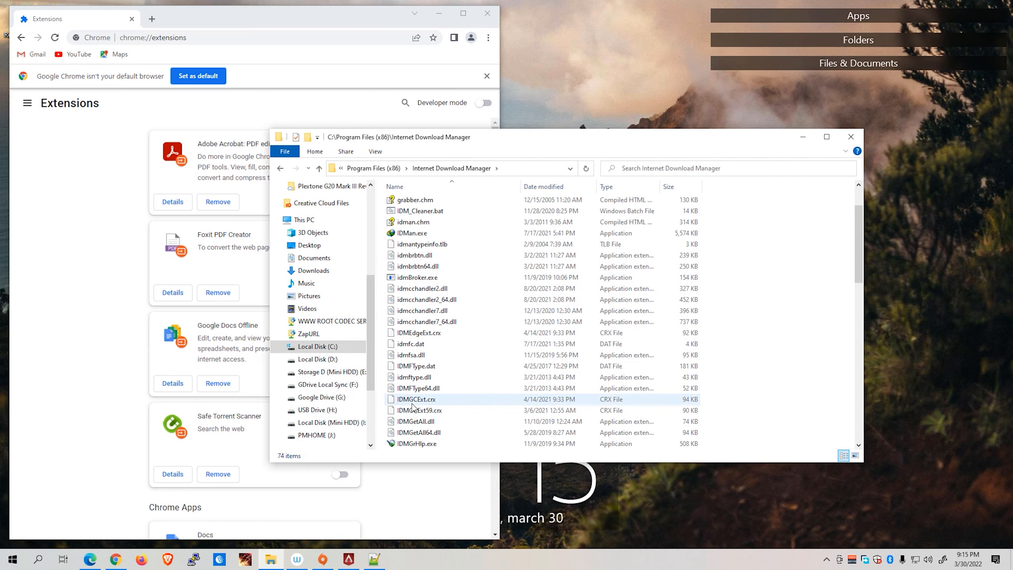
pyautogui.click(417, 399)
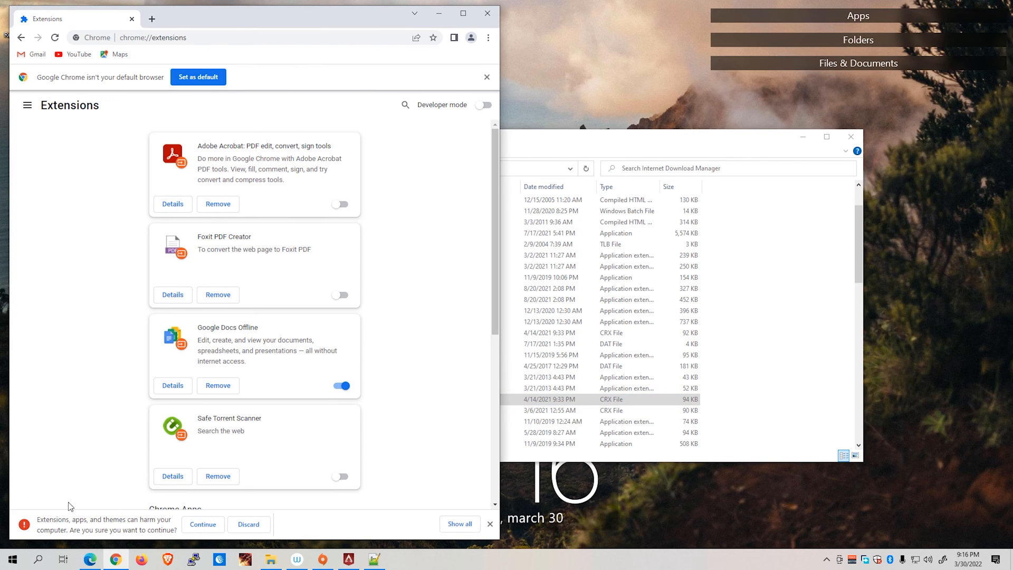
pyautogui.moveTo(129, 528)
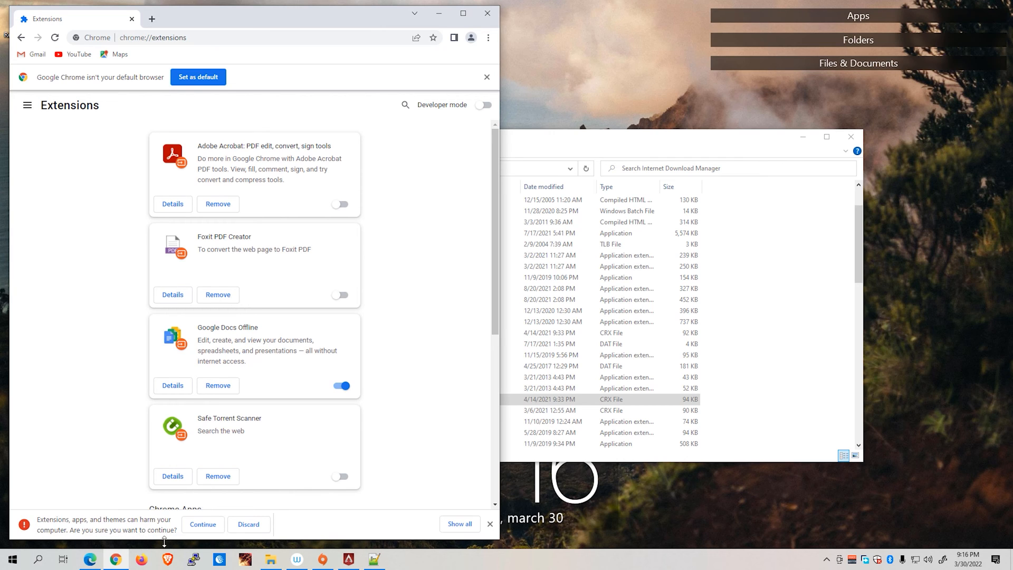
pyautogui.moveTo(650, 149)
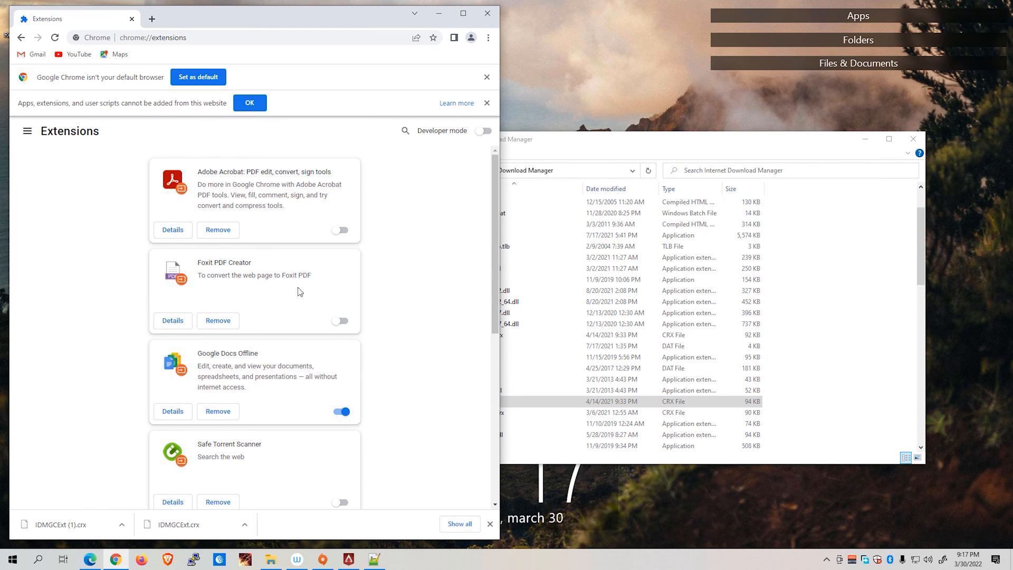
# Scroll the Extensions page after Chrome refuses to add the downloaded IDMGCExt.crx.
pyautogui.scroll(-3)
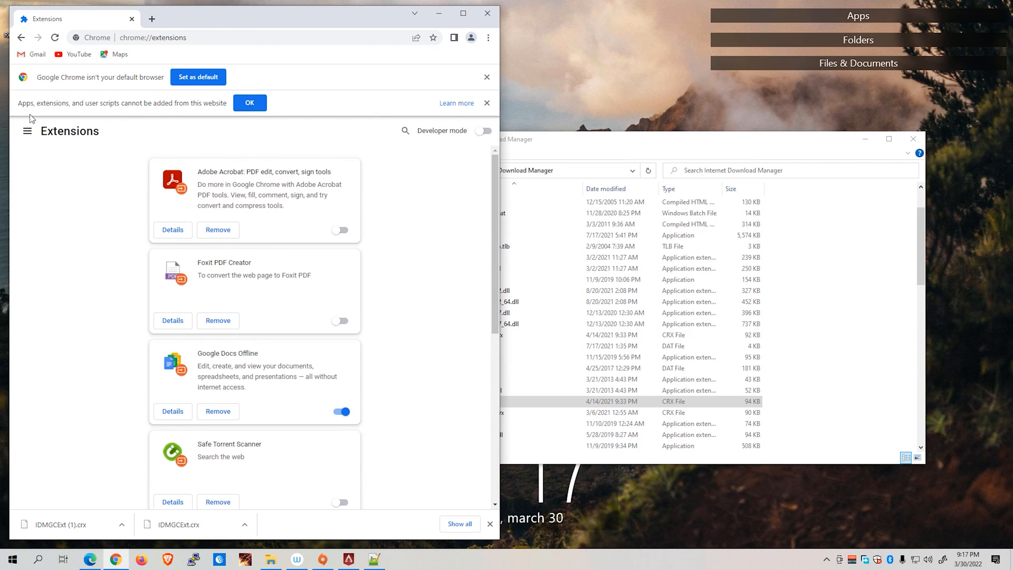
pyautogui.moveTo(94, 115)
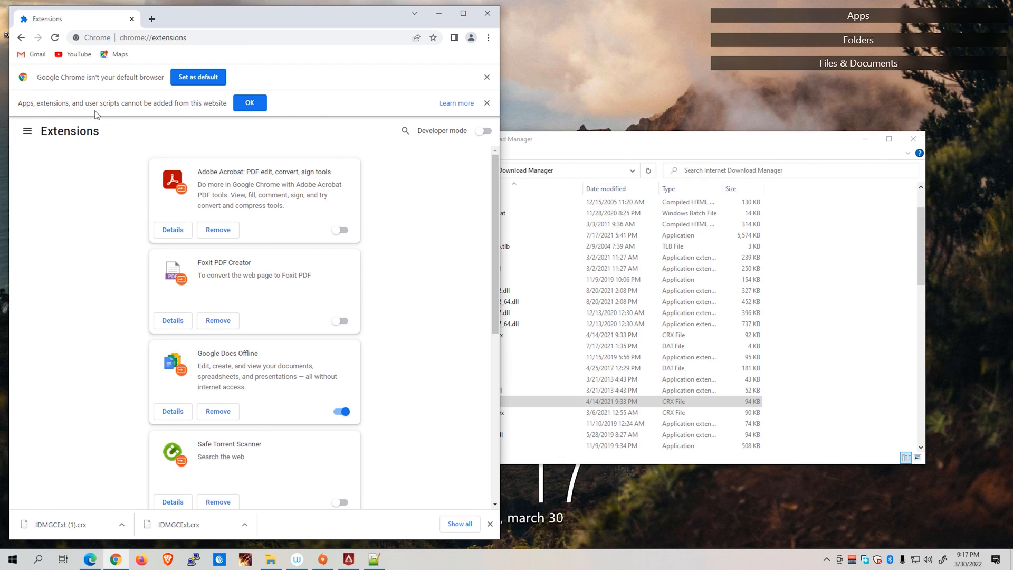
pyautogui.moveTo(215, 117)
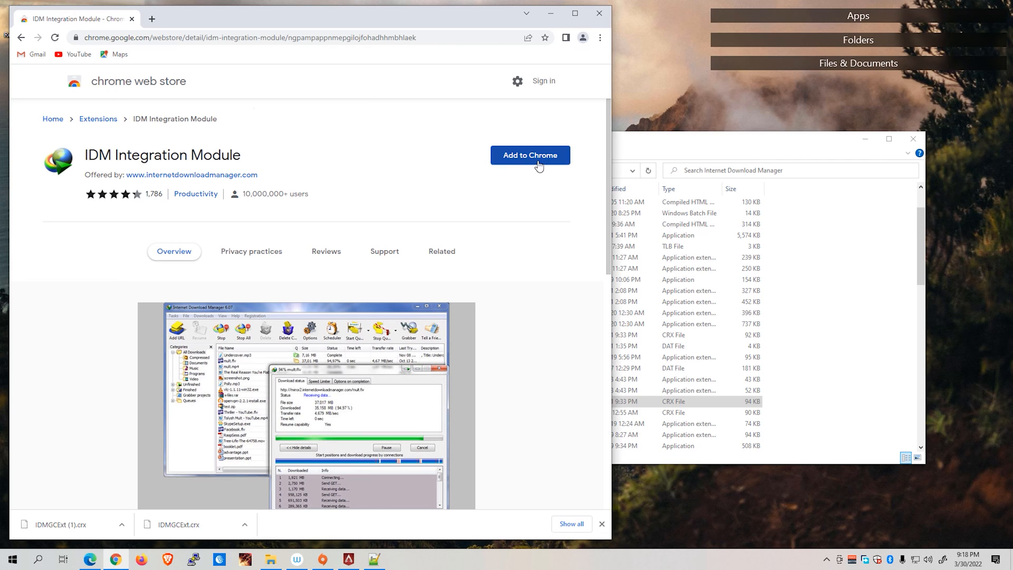
# Add IDM Integration Module from its Chrome Web Store page and confirm Add extension.
pyautogui.click(529, 155)
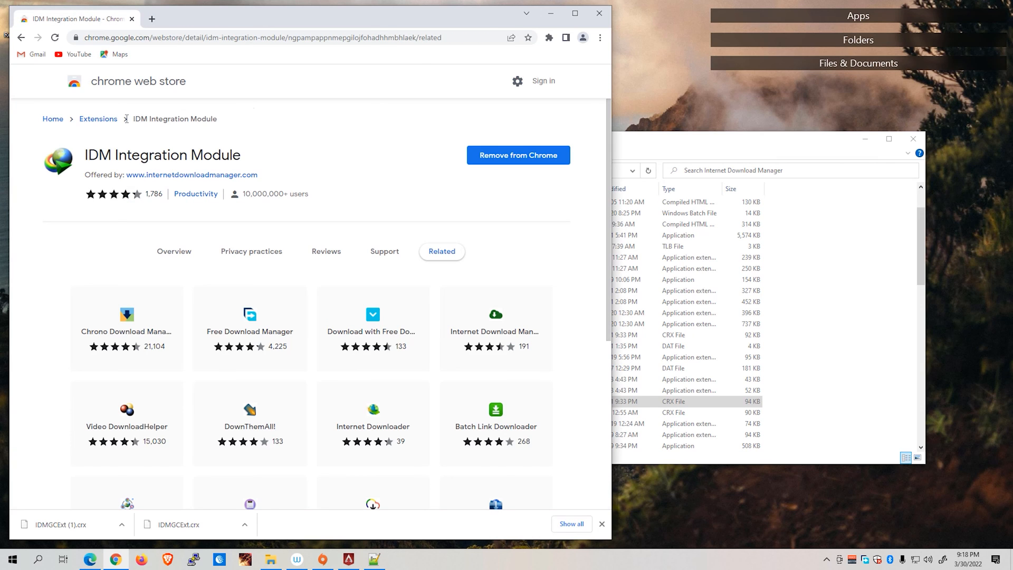
pyautogui.moveTo(549, 47)
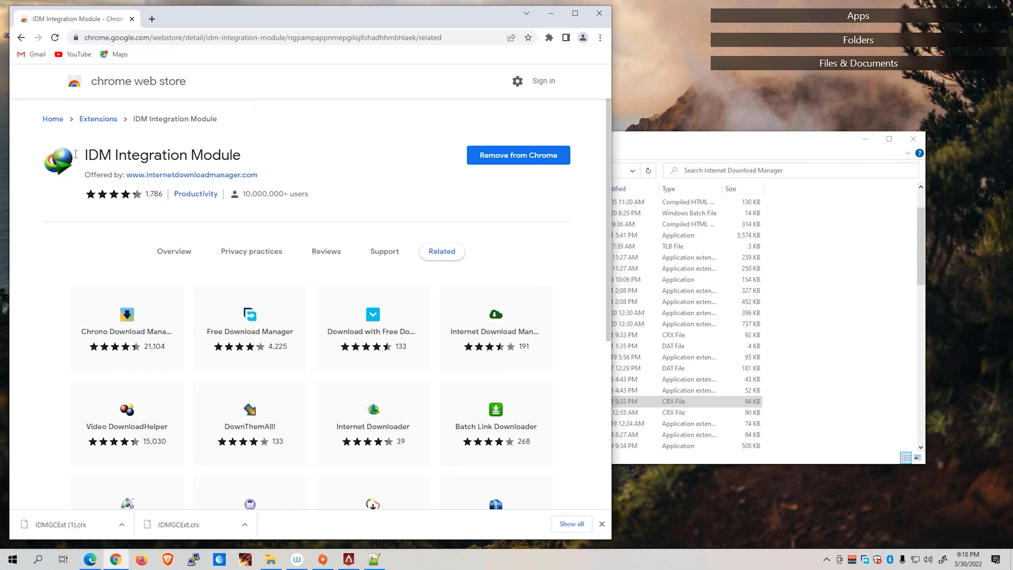
pyautogui.moveTo(328, 186)
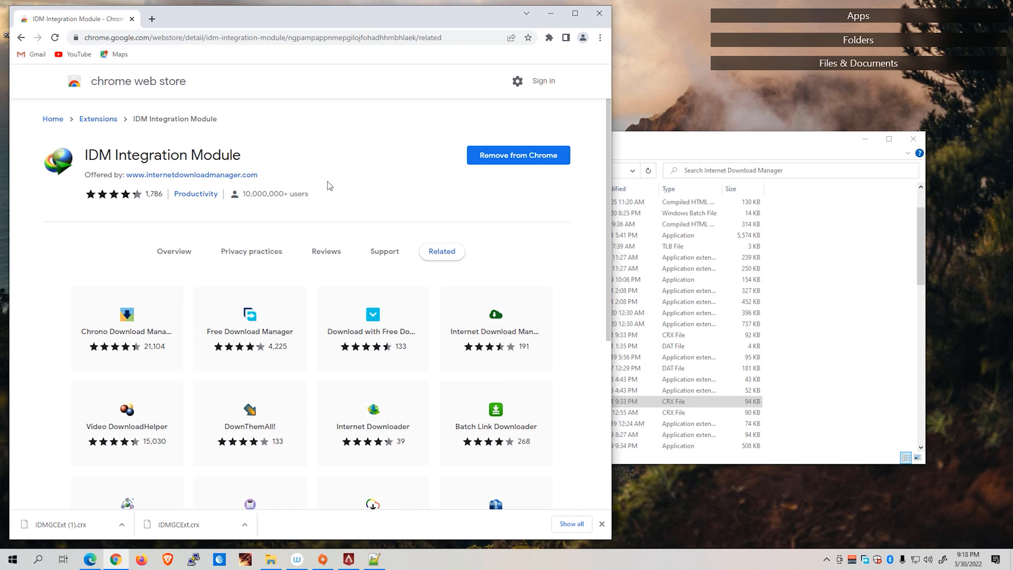
pyautogui.moveTo(318, 182)
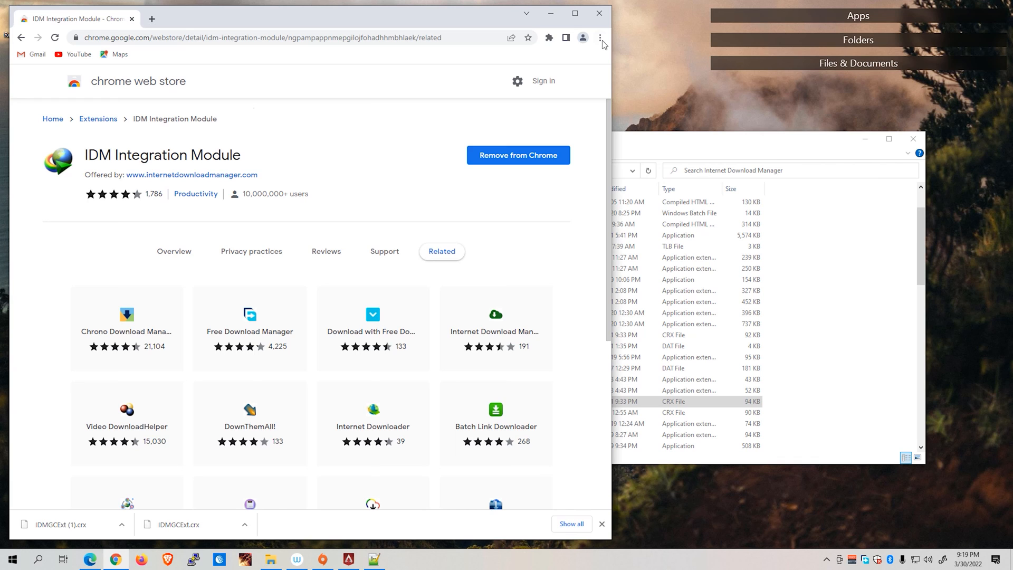
# Reopen More tools > Extensions to confirm IDM Integration Module is installed and on.
pyautogui.click(599, 37)
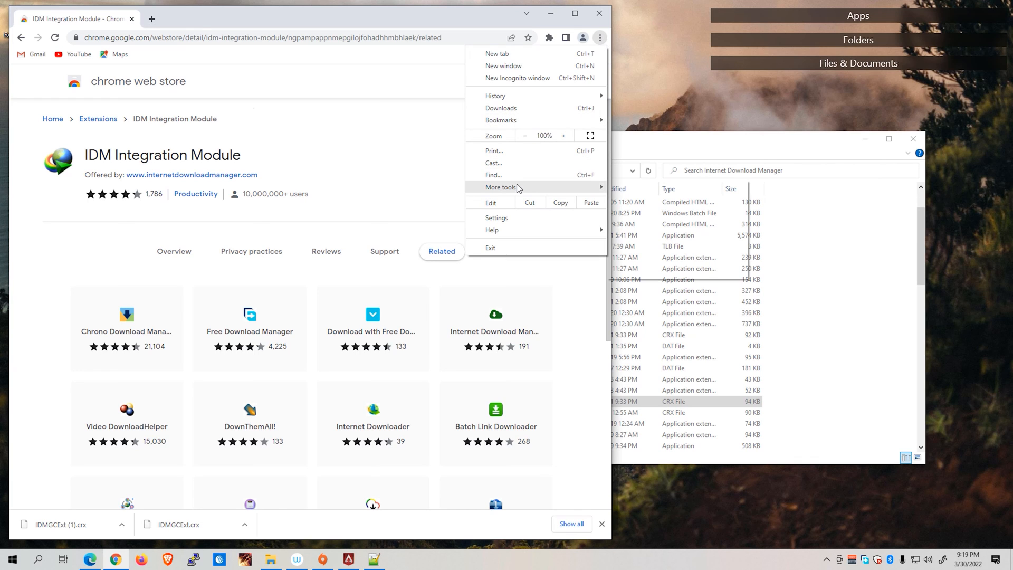
pyautogui.click(501, 187)
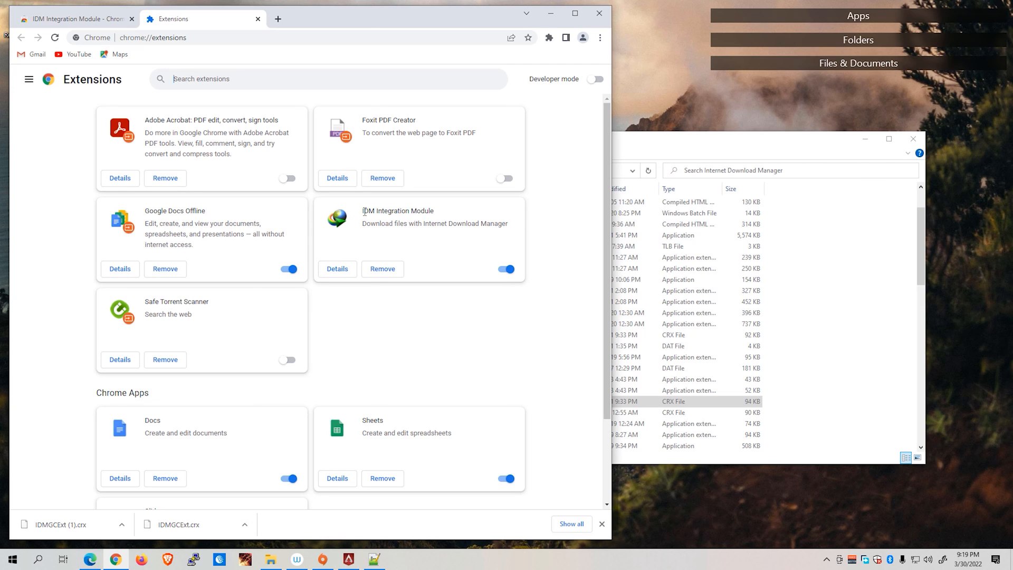
pyautogui.moveTo(405, 214)
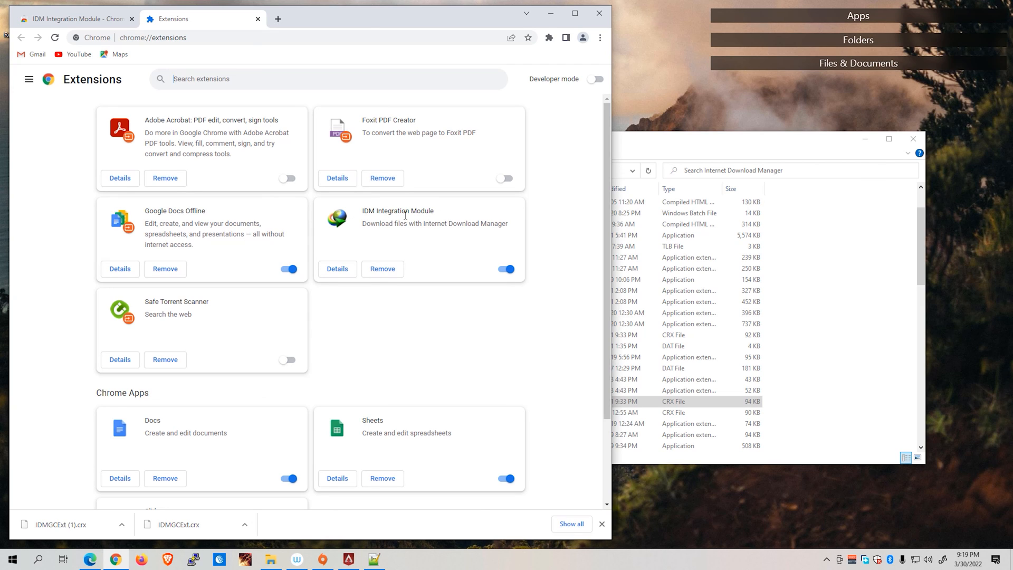
pyautogui.moveTo(397, 242)
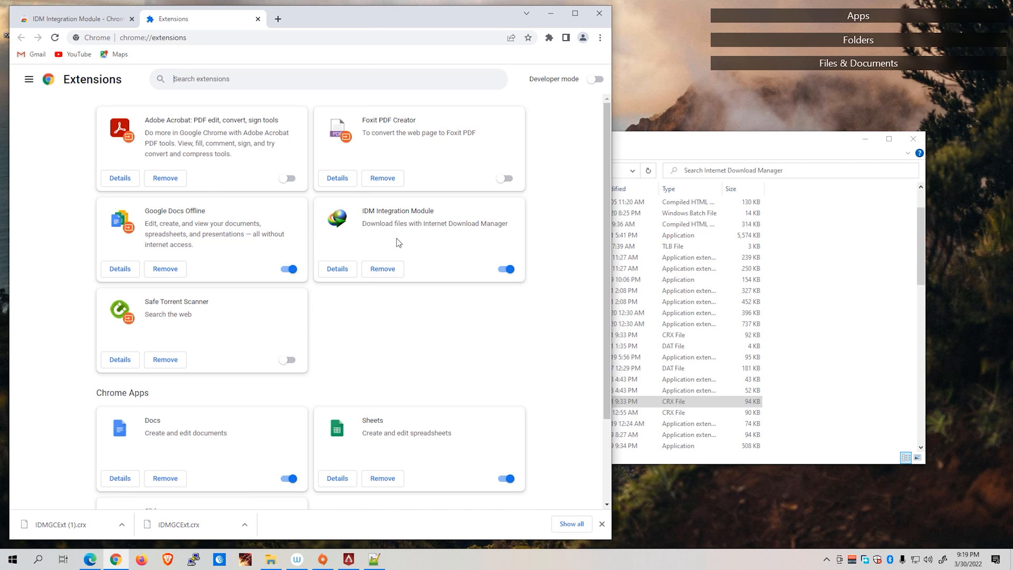
pyautogui.moveTo(440, 257)
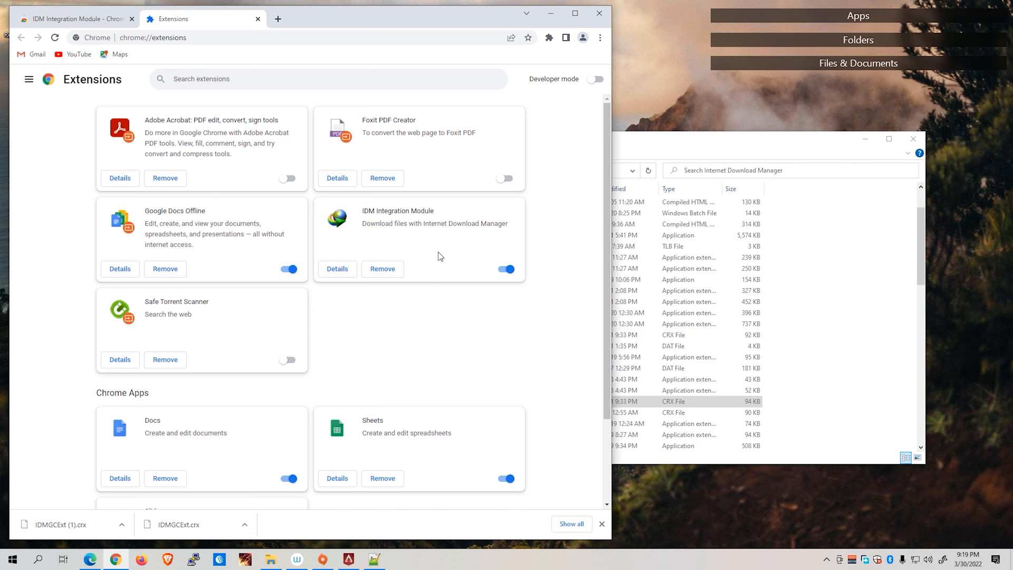